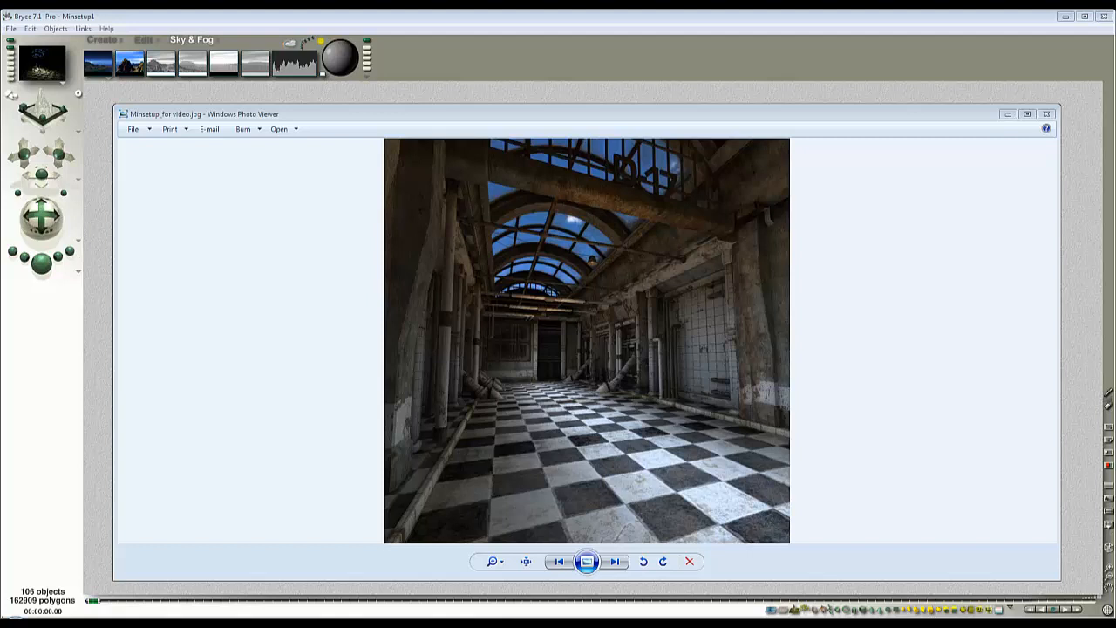
pyautogui.moveTo(889, 356)
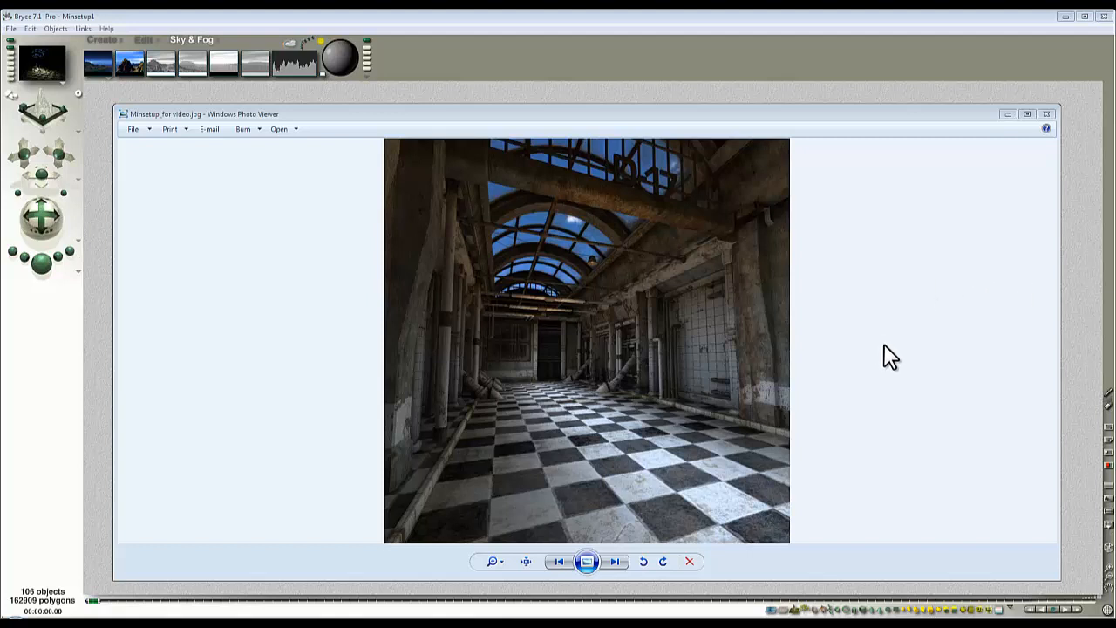
pyautogui.moveTo(899, 378)
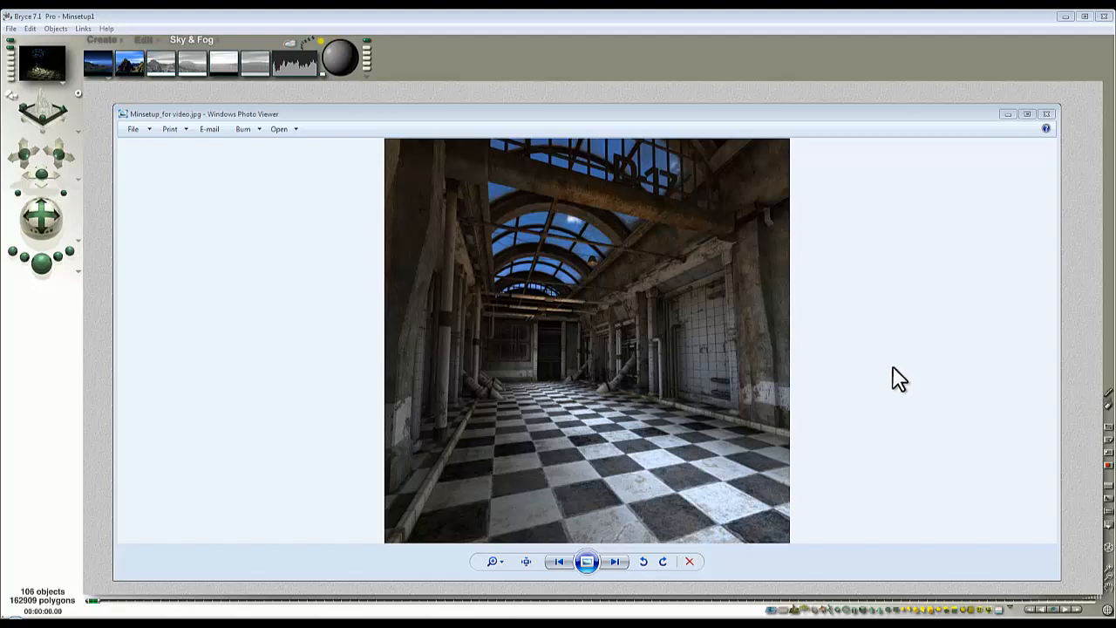
pyautogui.moveTo(558, 314)
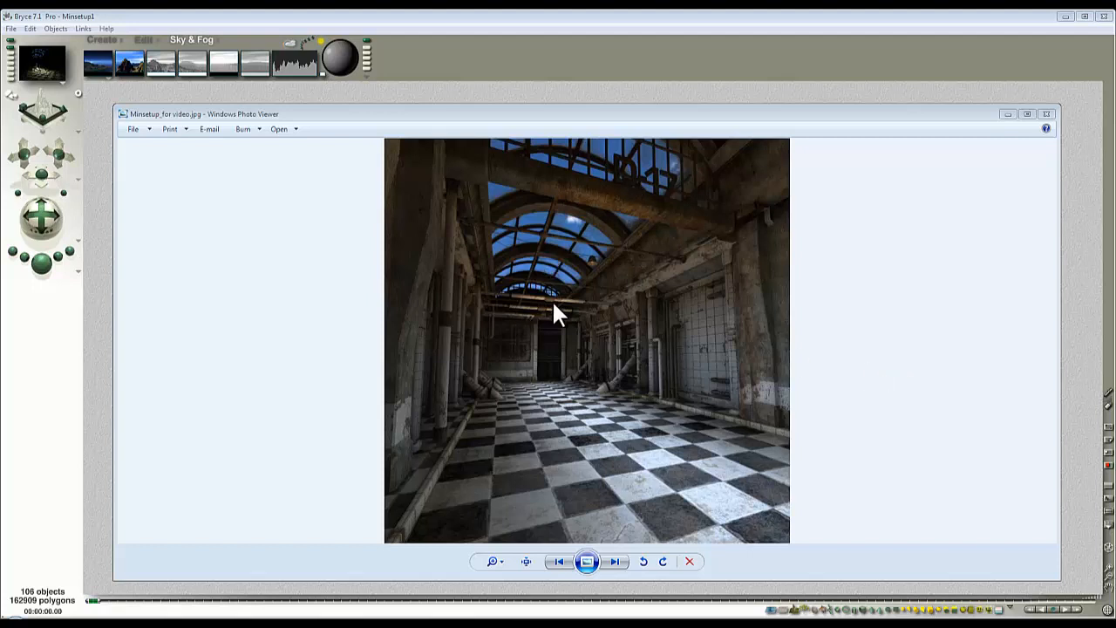
pyautogui.moveTo(1001, 140)
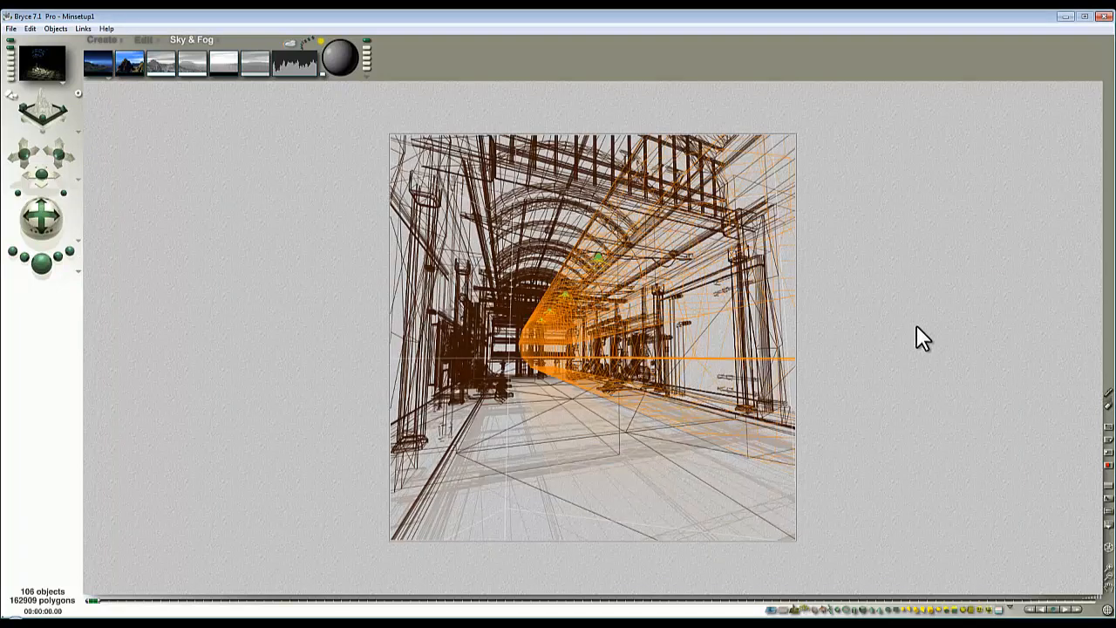
pyautogui.moveTo(944, 379)
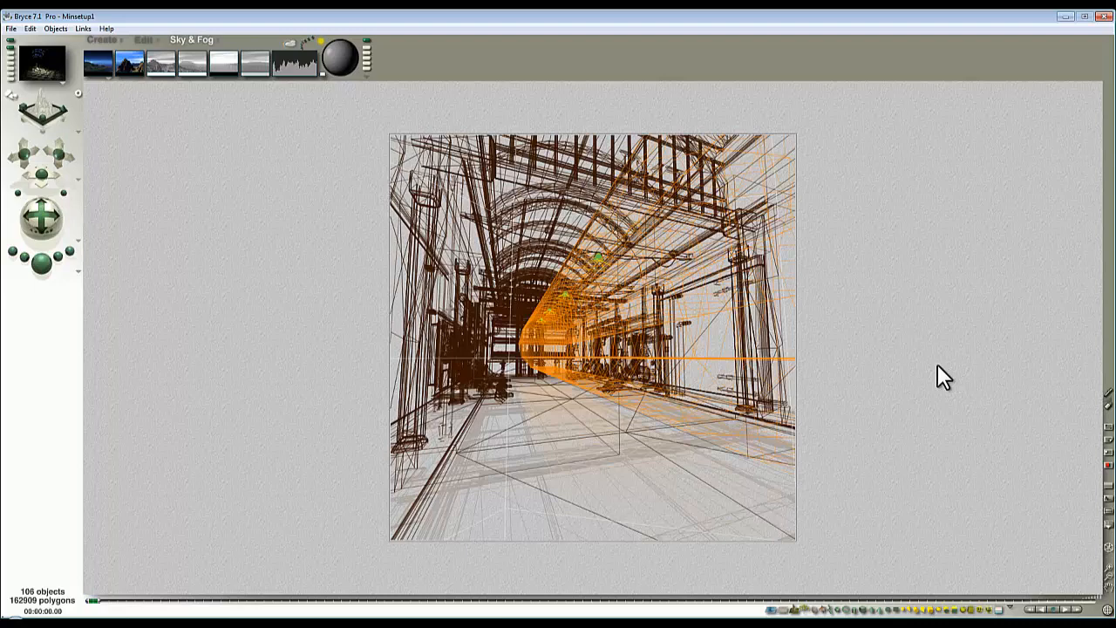
pyautogui.moveTo(654, 447)
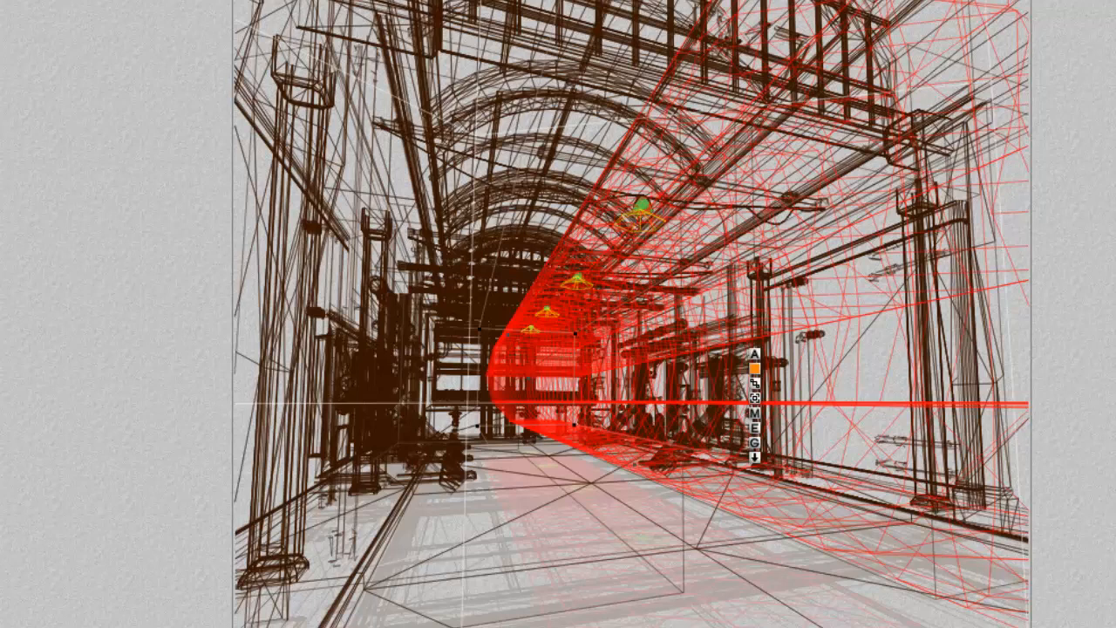
pyautogui.moveTo(709, 14)
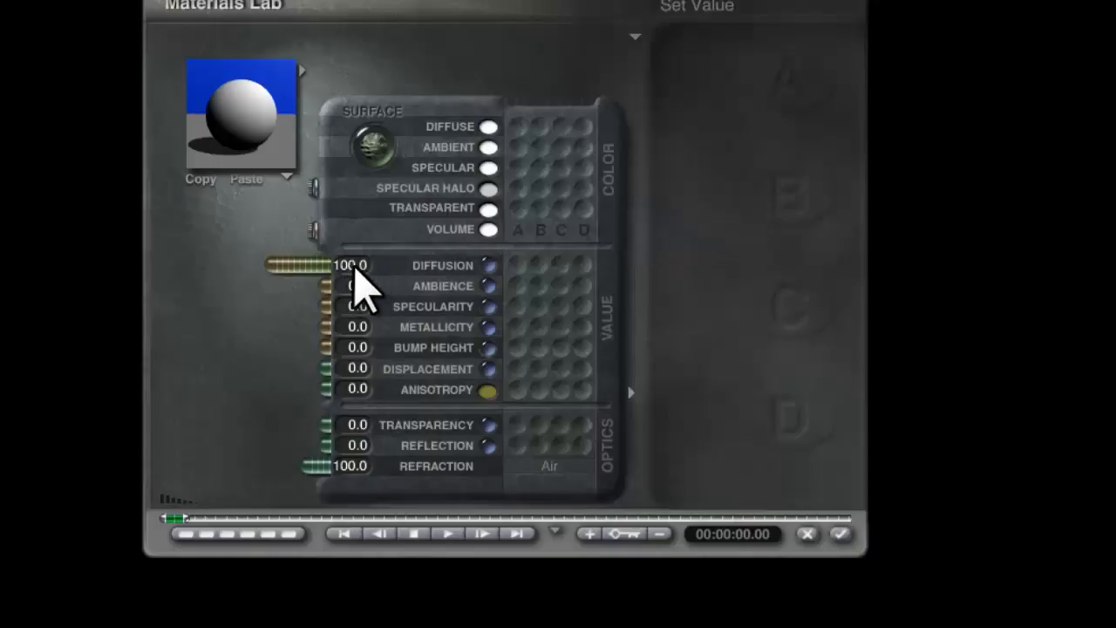
pyautogui.moveTo(711, 166)
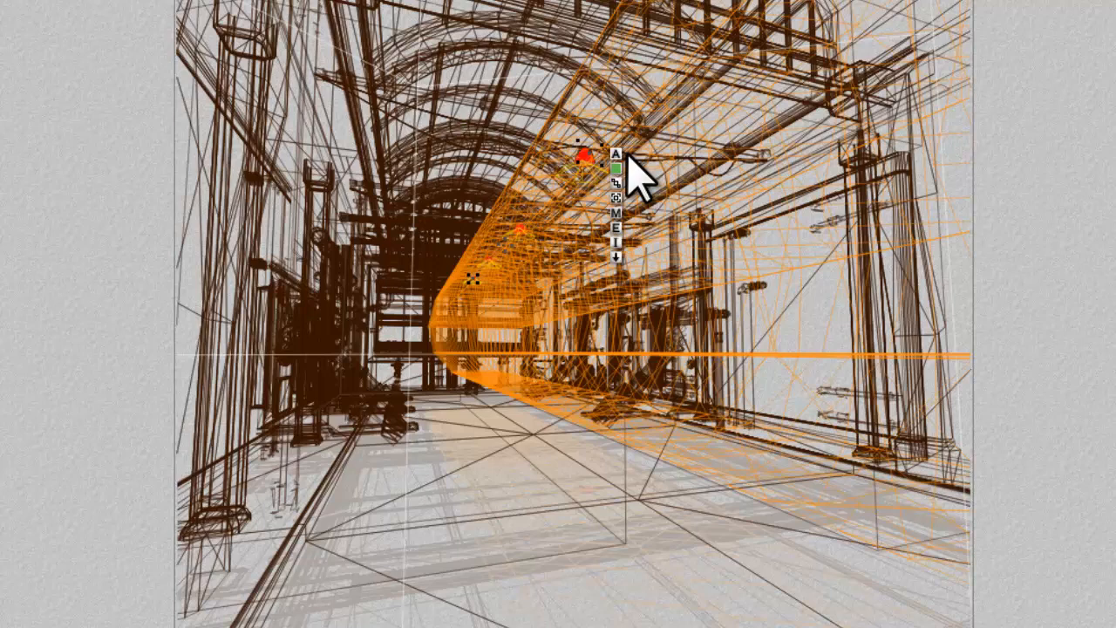
pyautogui.moveTo(628, 179)
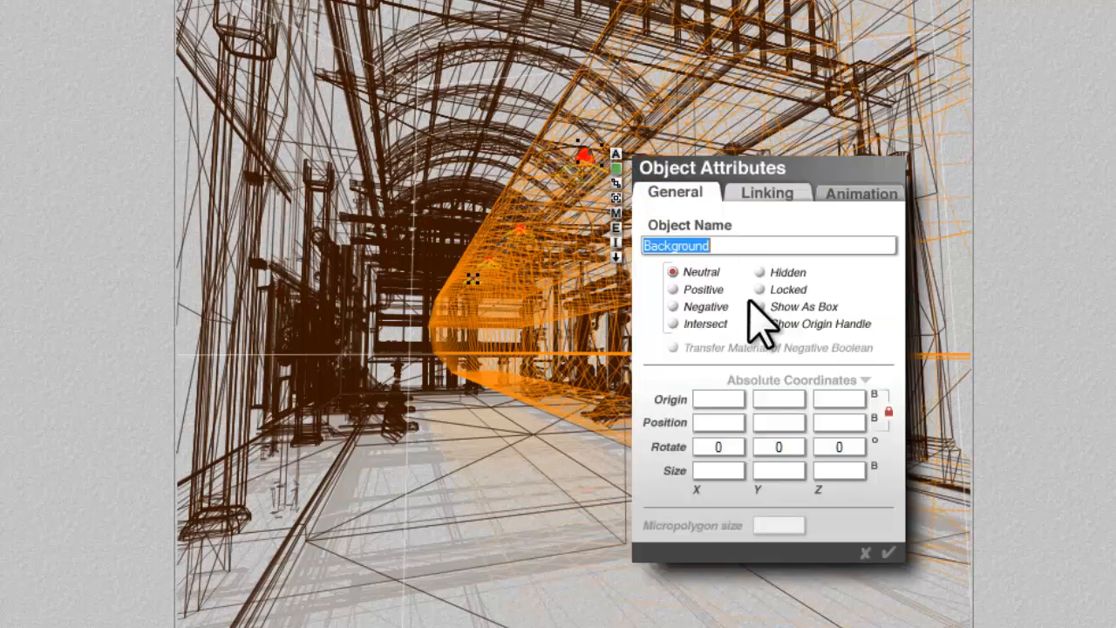
pyautogui.moveTo(789, 305)
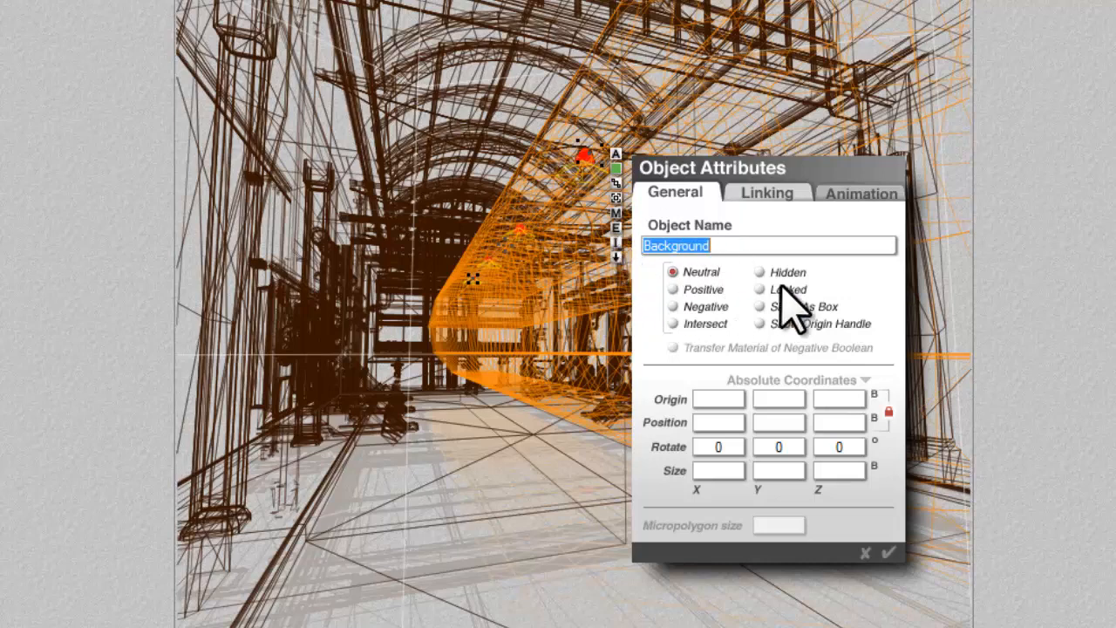
pyautogui.moveTo(811, 306)
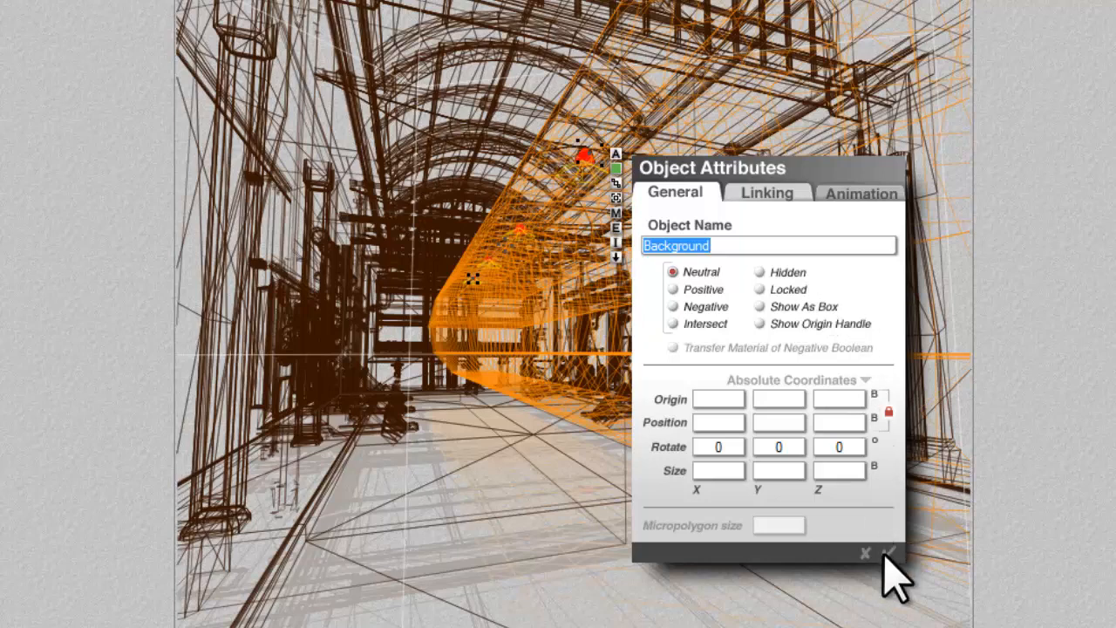
# Confirm 'Background' as the bulb object's name in Object Attributes
pyautogui.click(866, 554)
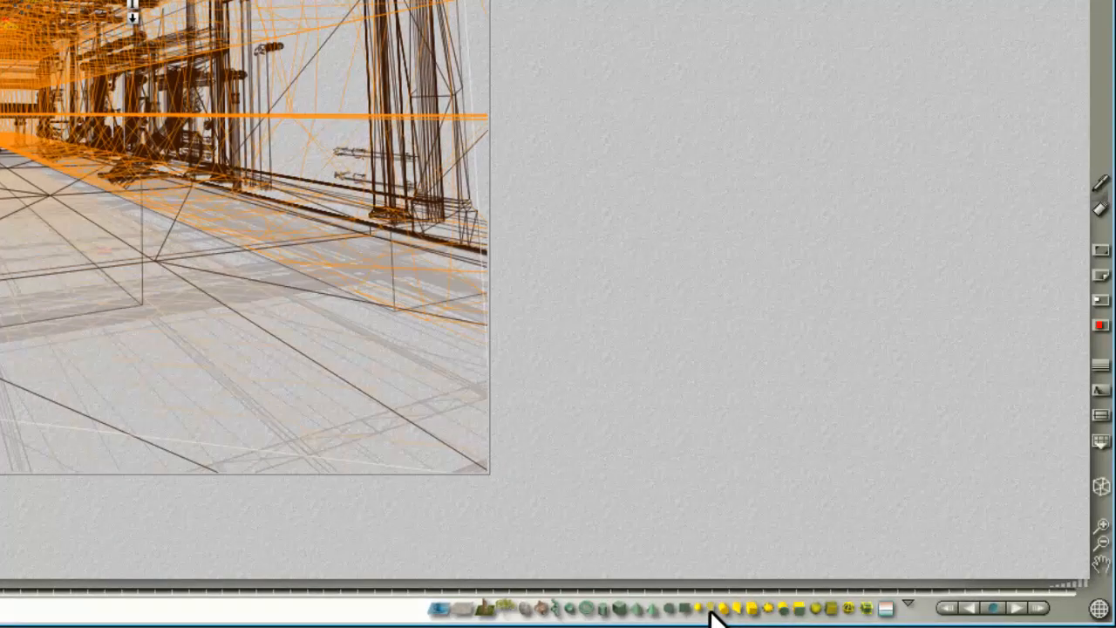
pyautogui.moveTo(722, 608)
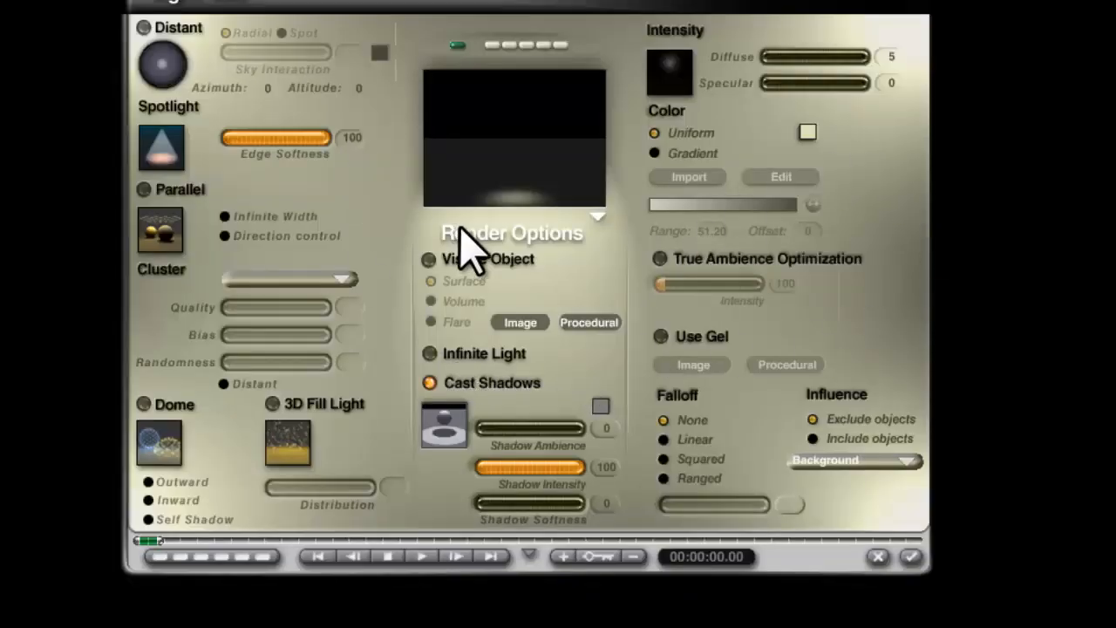
pyautogui.moveTo(881, 279)
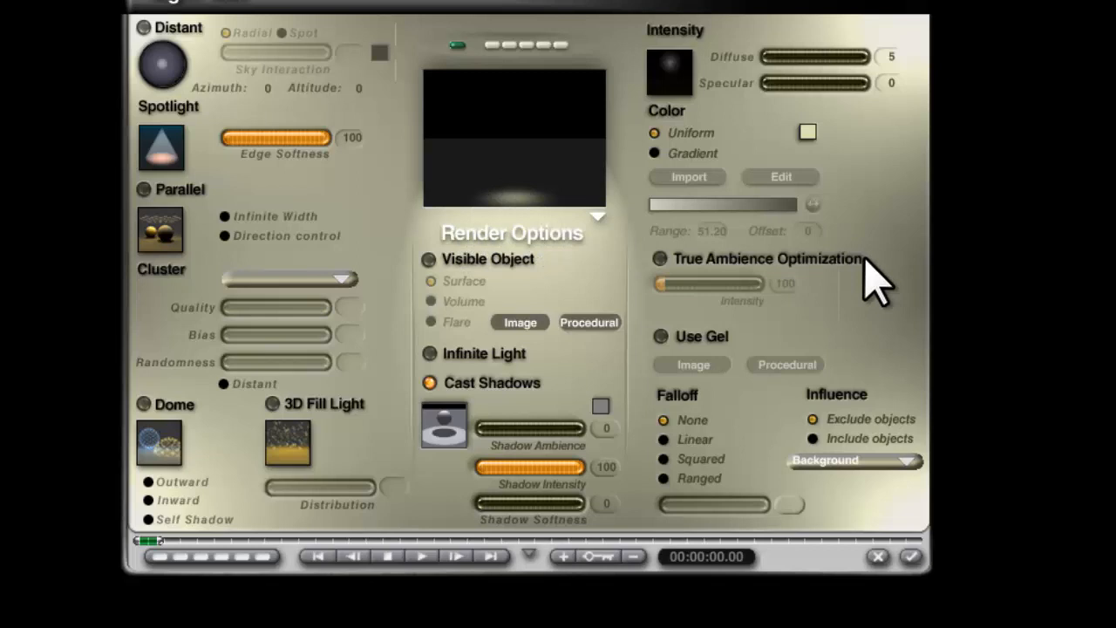
pyautogui.moveTo(707, 449)
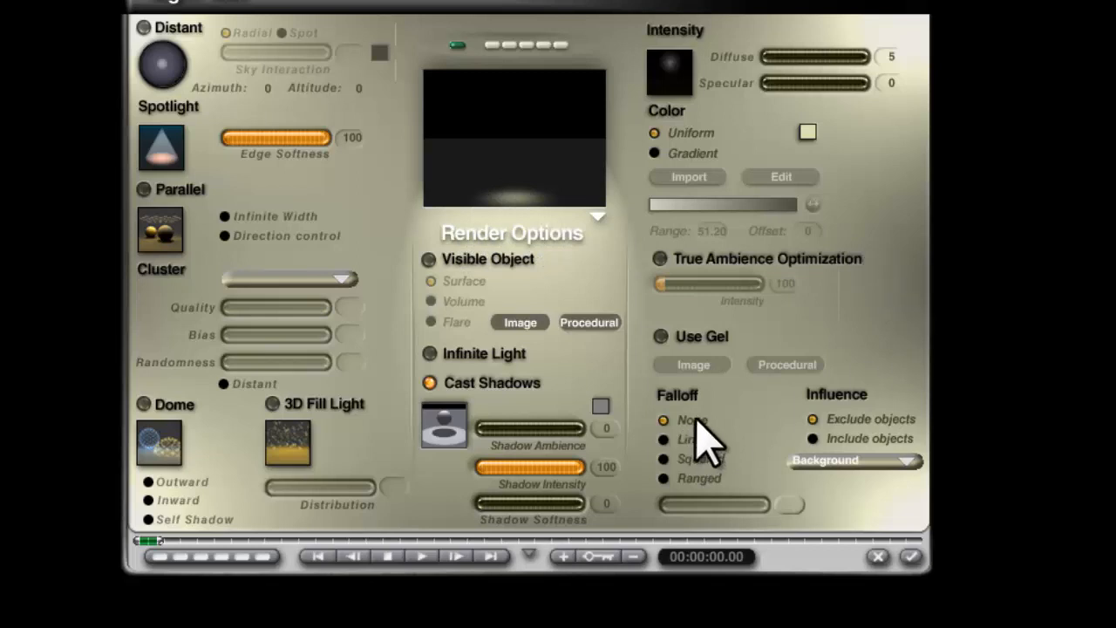
pyautogui.moveTo(907, 91)
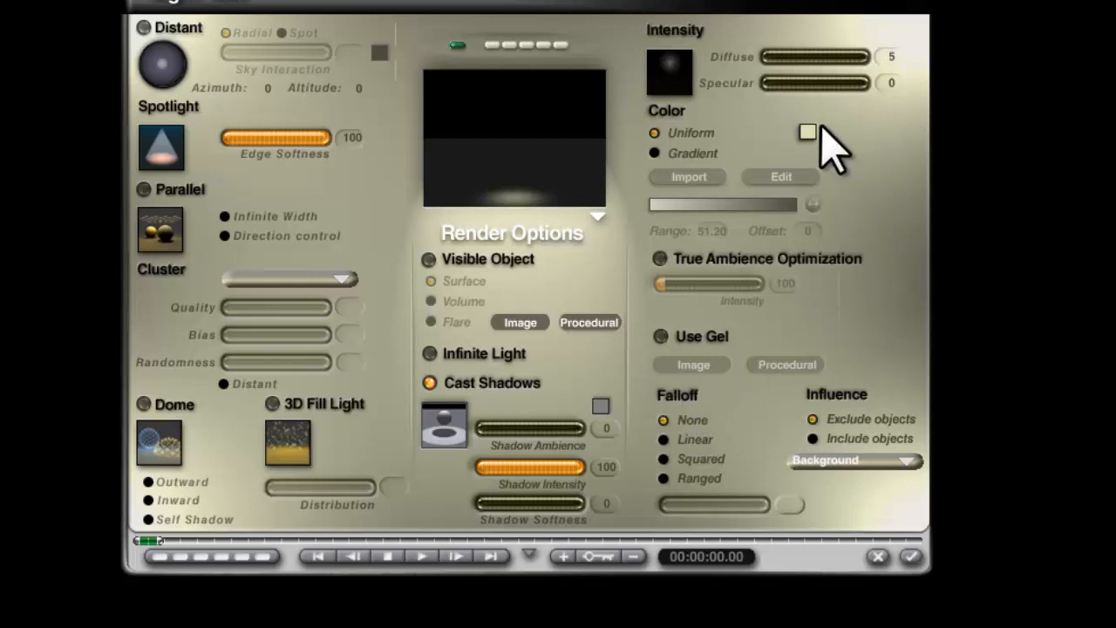
pyautogui.moveTo(899, 218)
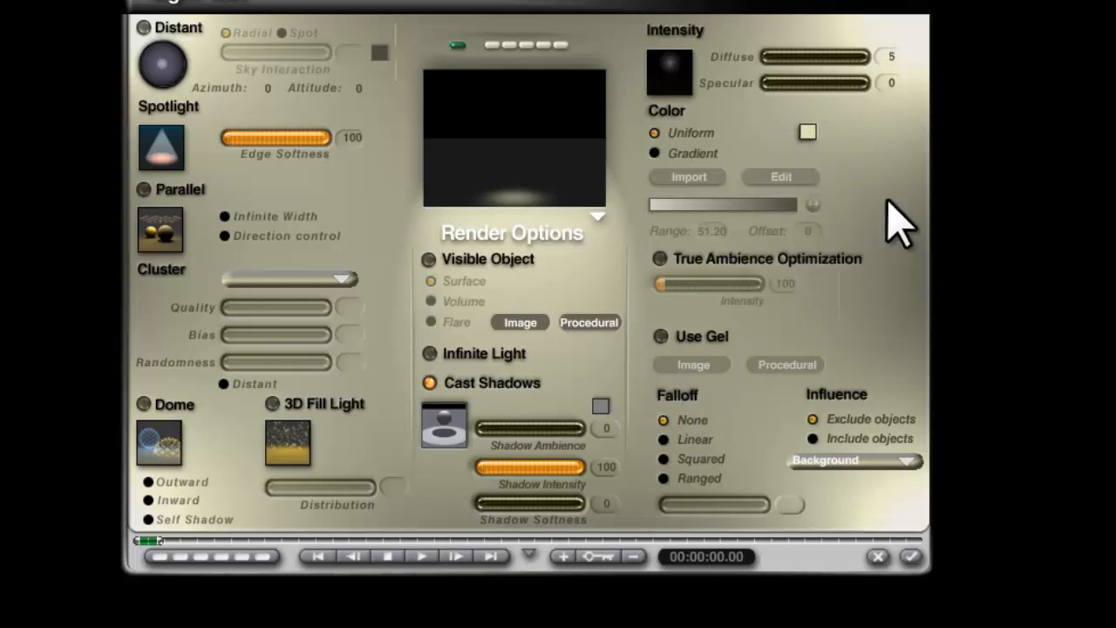
pyautogui.moveTo(977, 611)
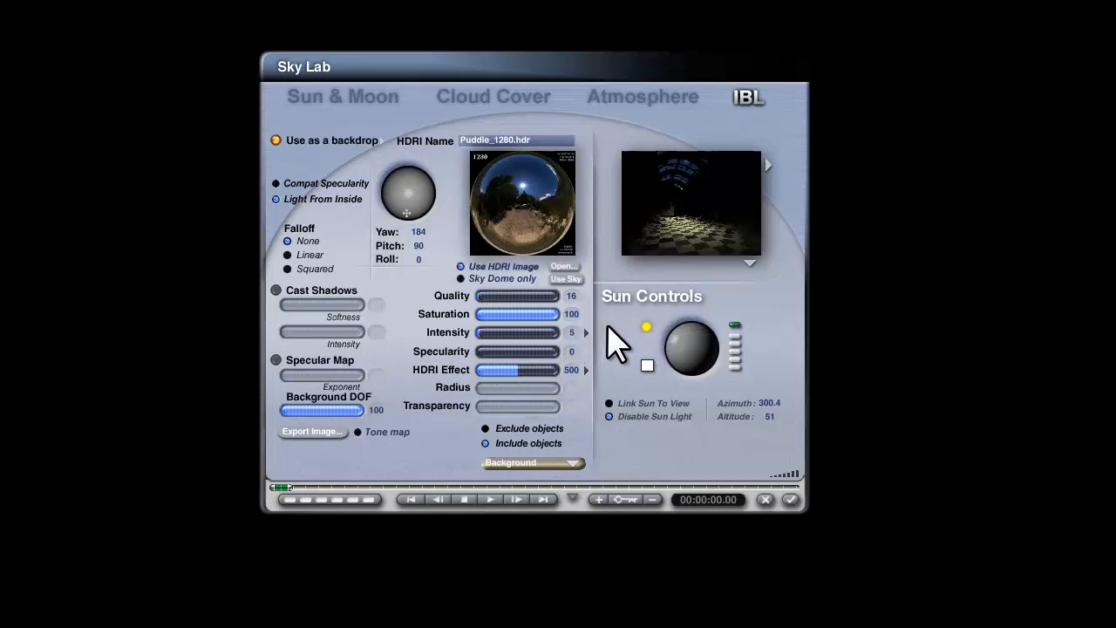
pyautogui.moveTo(615, 388)
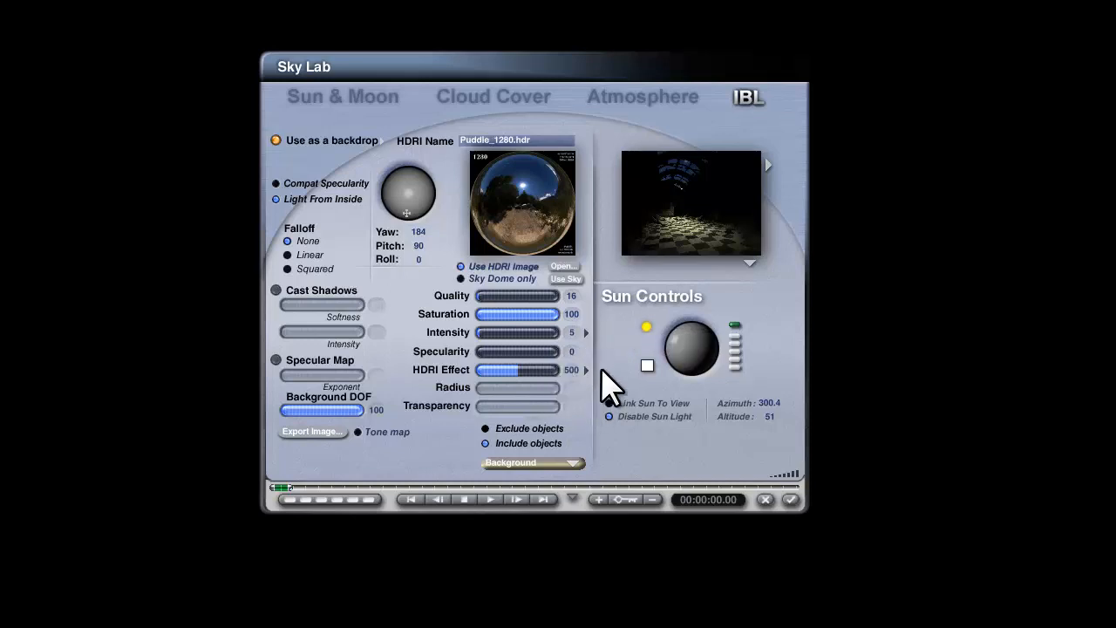
pyautogui.moveTo(527, 362)
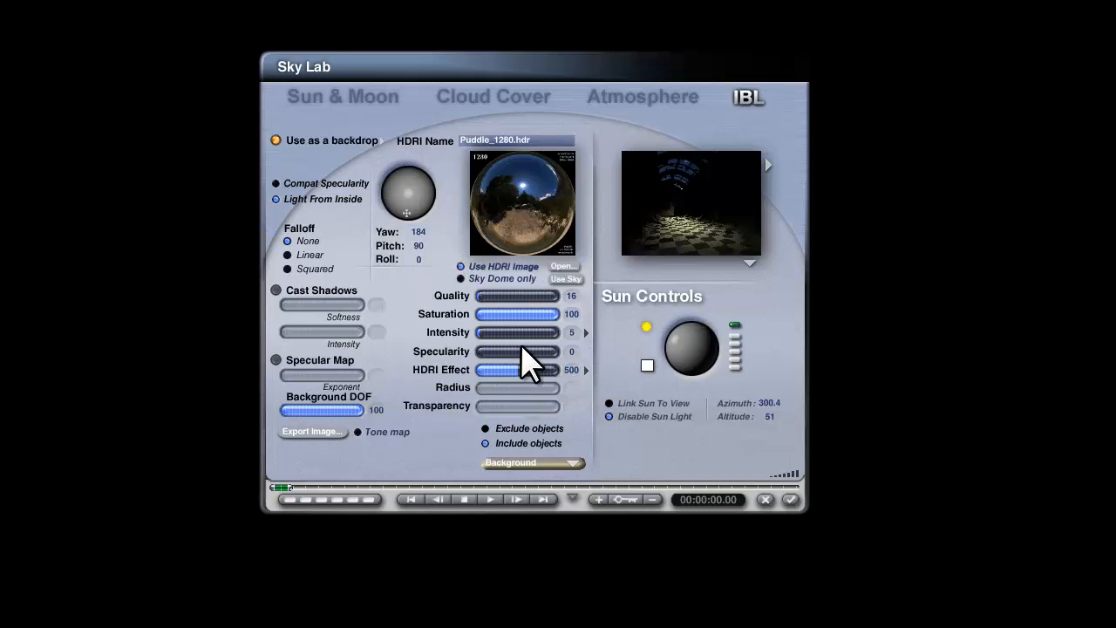
pyautogui.moveTo(789, 235)
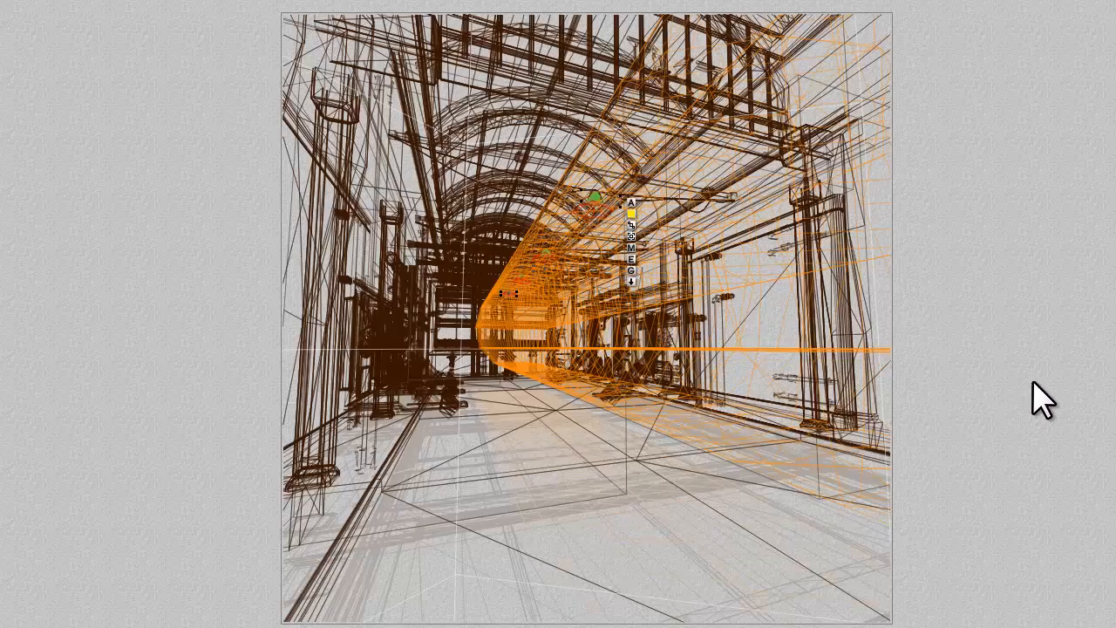
pyautogui.moveTo(972, 396)
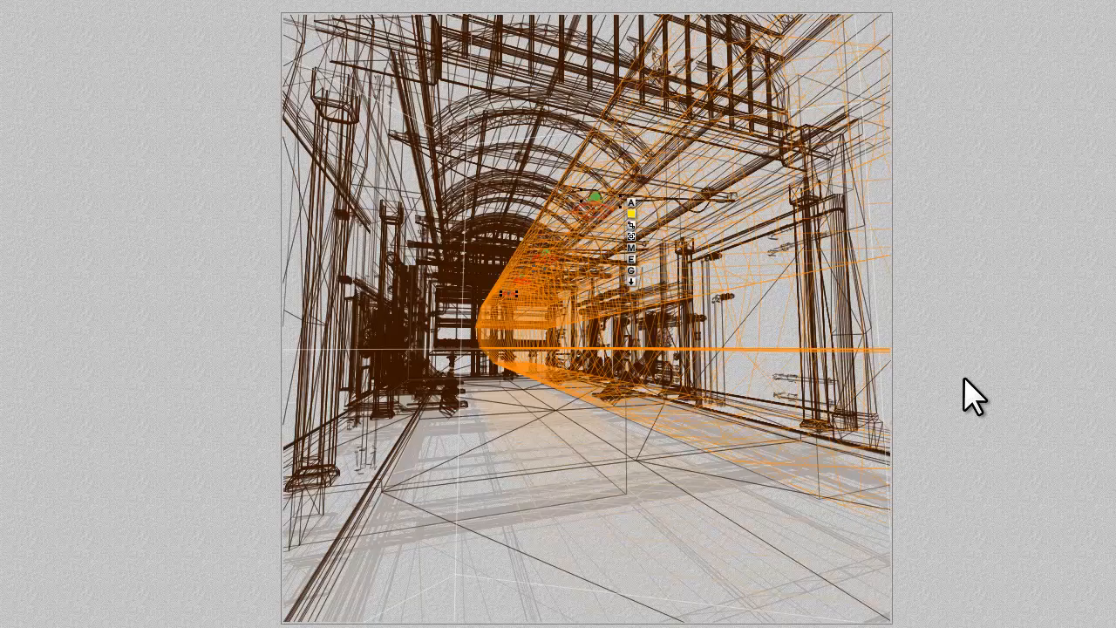